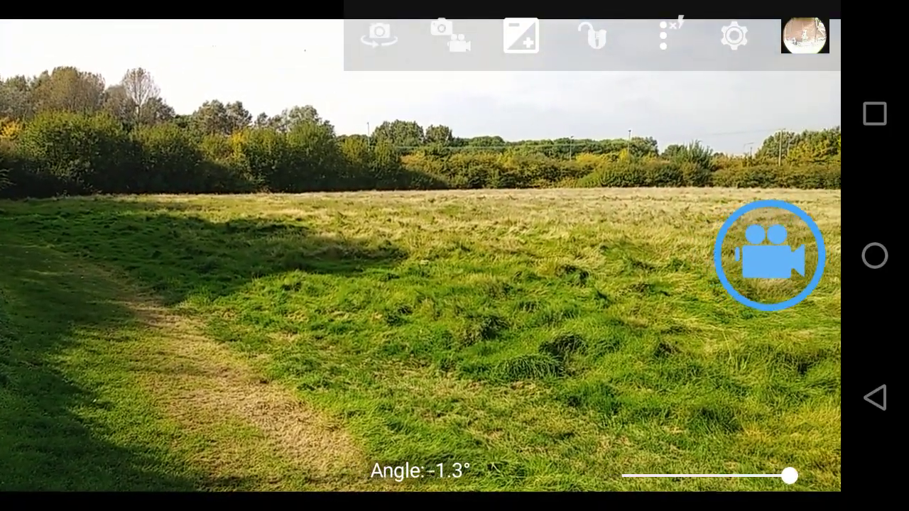
Swipe out of the camera view to the recent apps list showing Maps and Open Camera
drag(788, 476, 642, 476)
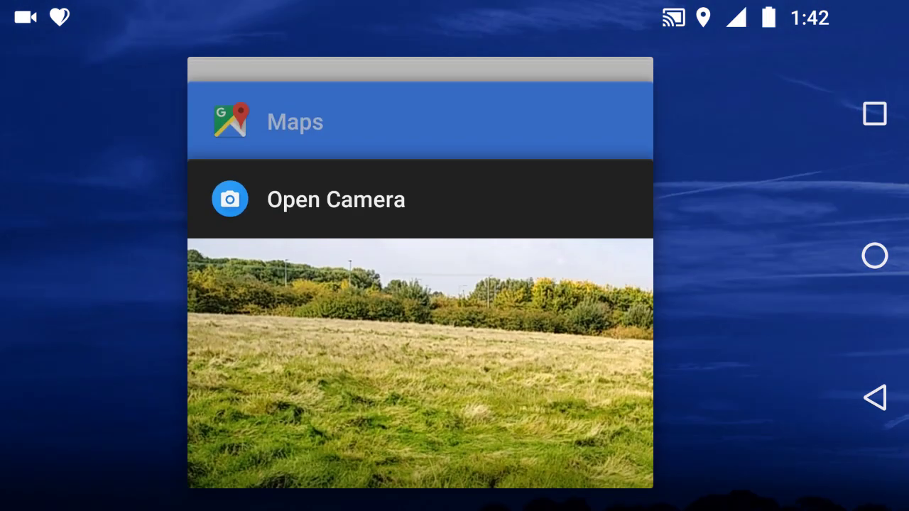
Return to Google Maps with the dropped pin showing 51.7508447, 0.4777162 and plus code 9F32QF2H+83
click(295, 122)
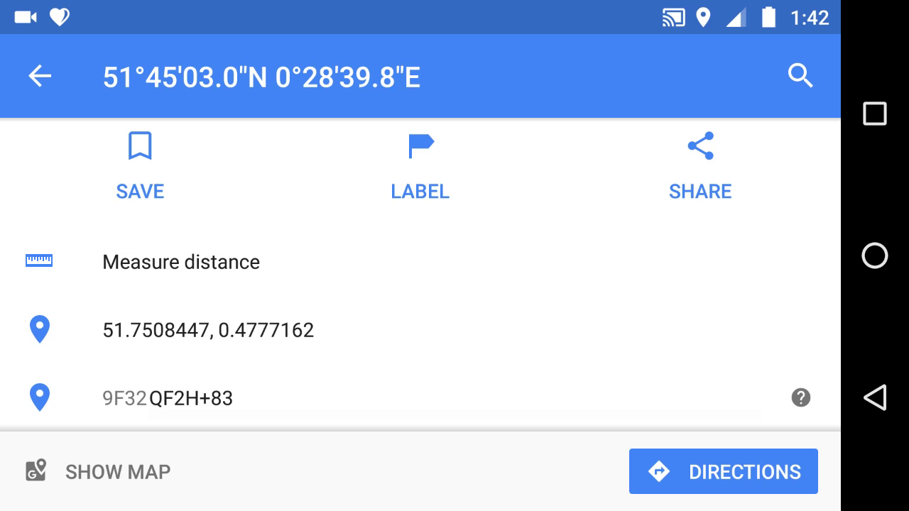
click(167, 397)
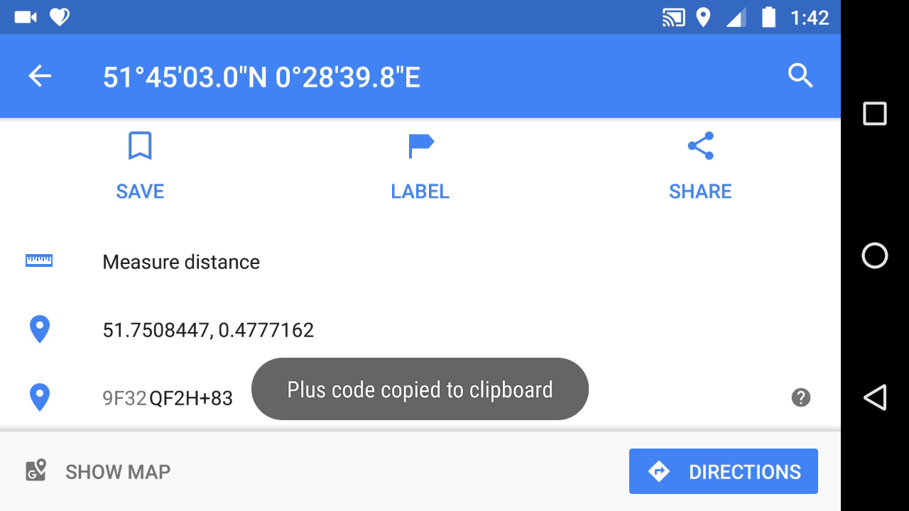
click(800, 397)
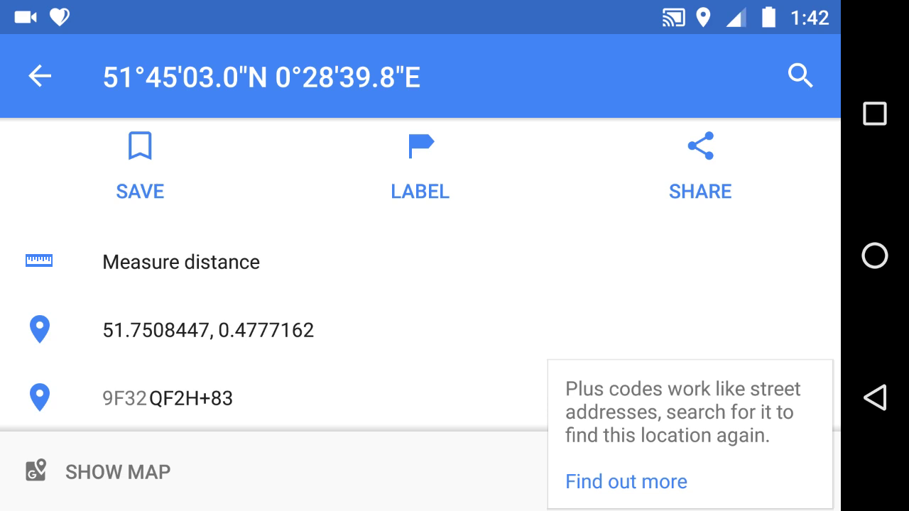
click(876, 412)
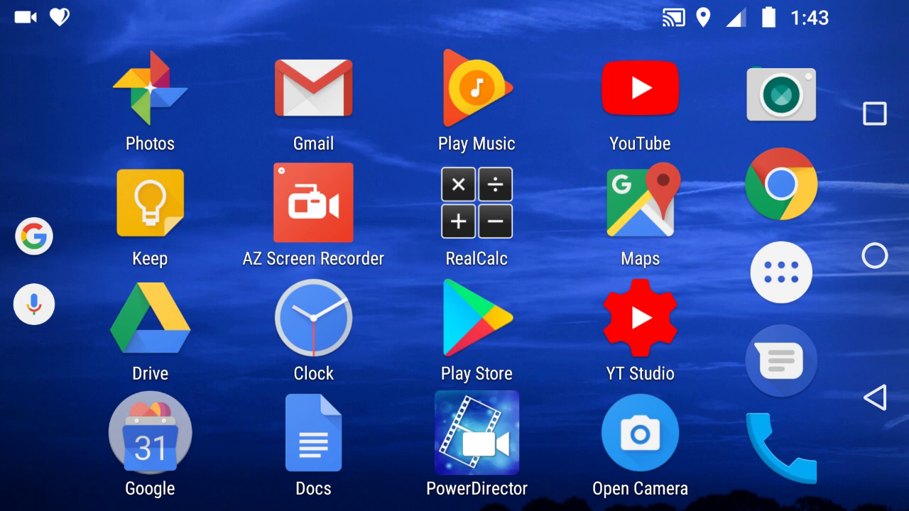
Launch the browser onto its offline plus.codes tab holding 9F32M9V3+W9
click(784, 192)
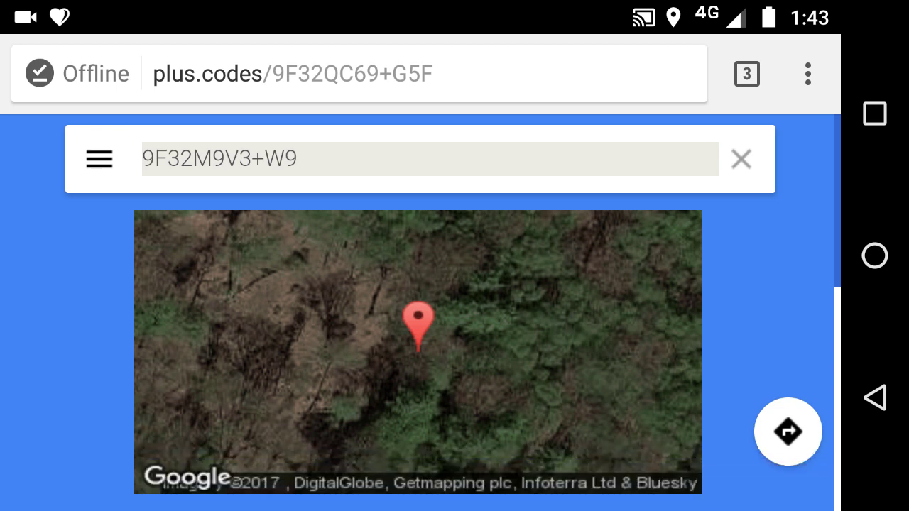
Reload plus.codes online and centre its street map on the phone's current location
click(305, 74)
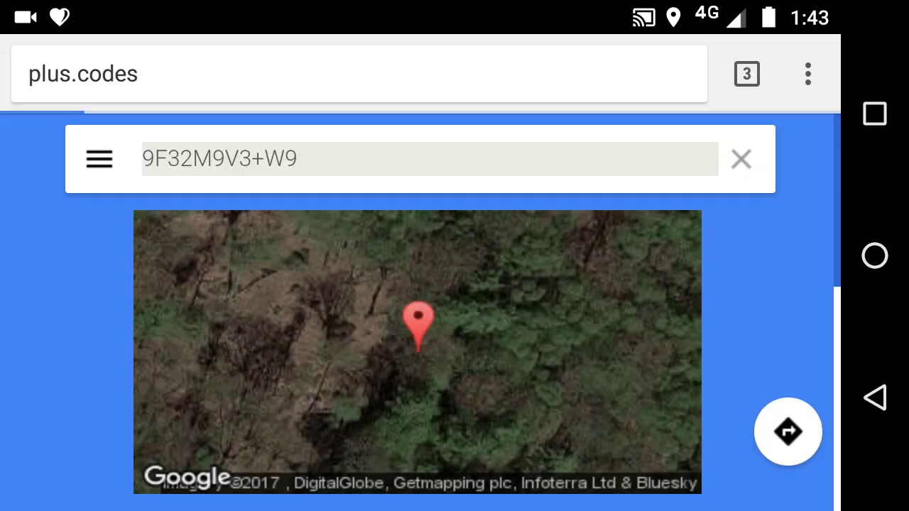
click(741, 159)
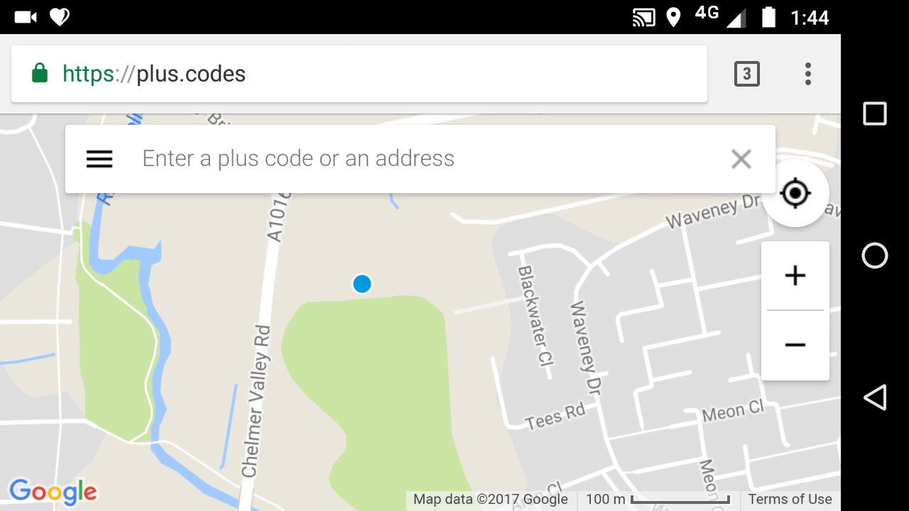
click(99, 159)
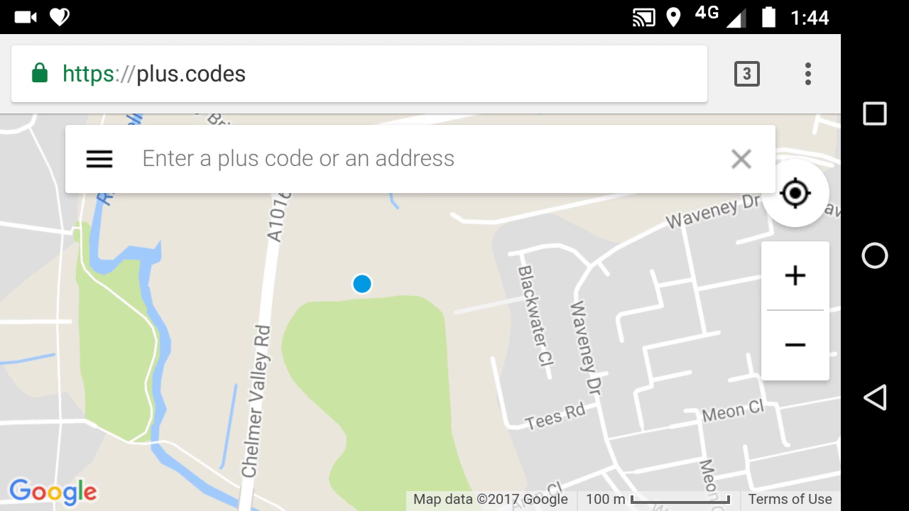
click(362, 284)
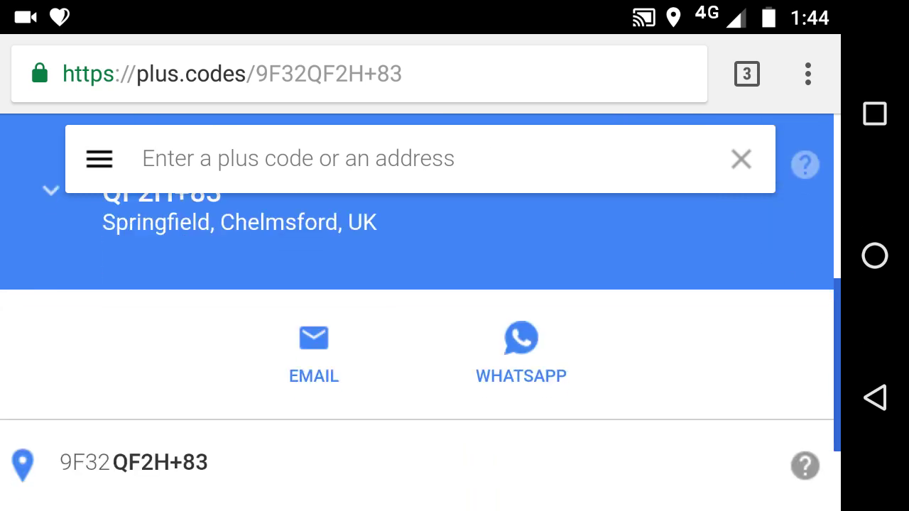
Review the code's coordinates and street address, then collapse the card to the satellite grid map
scroll(down, 3)
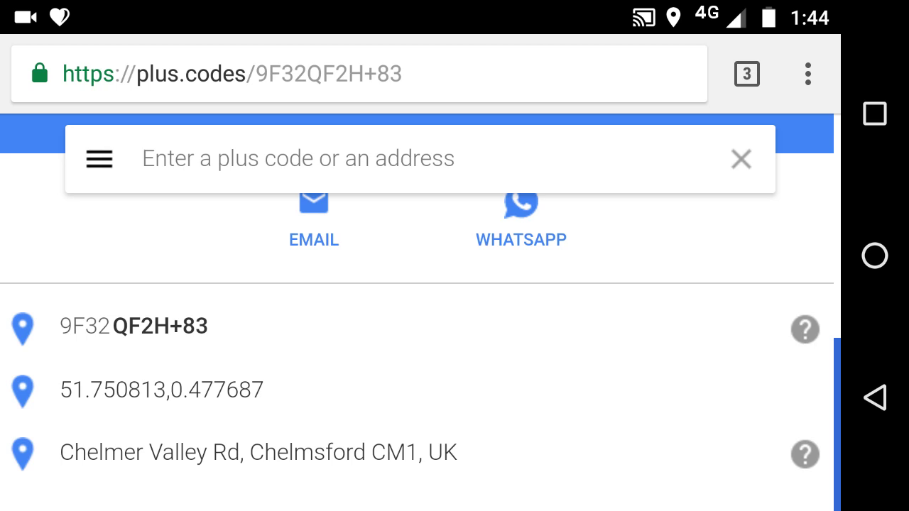
click(96, 159)
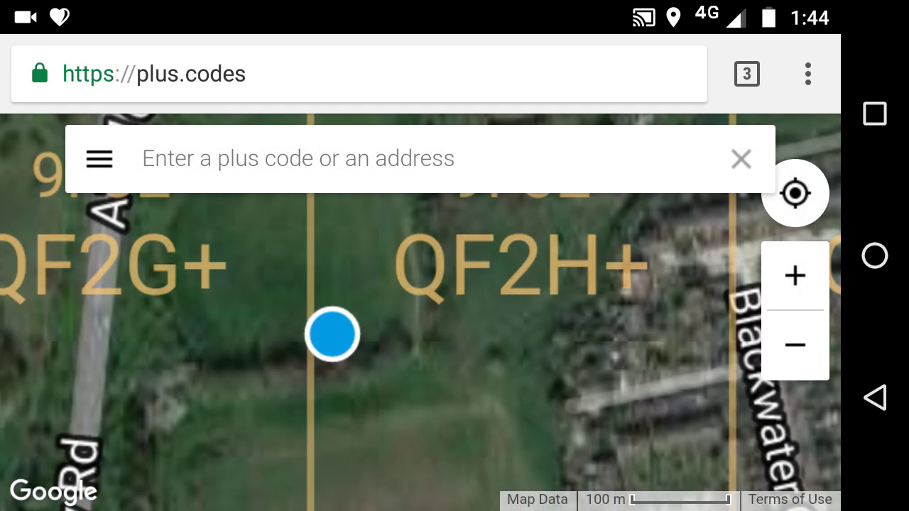
Zoom twice into metre-scale grid cells and recentre on the location dot with its accuracy circle
click(795, 276)
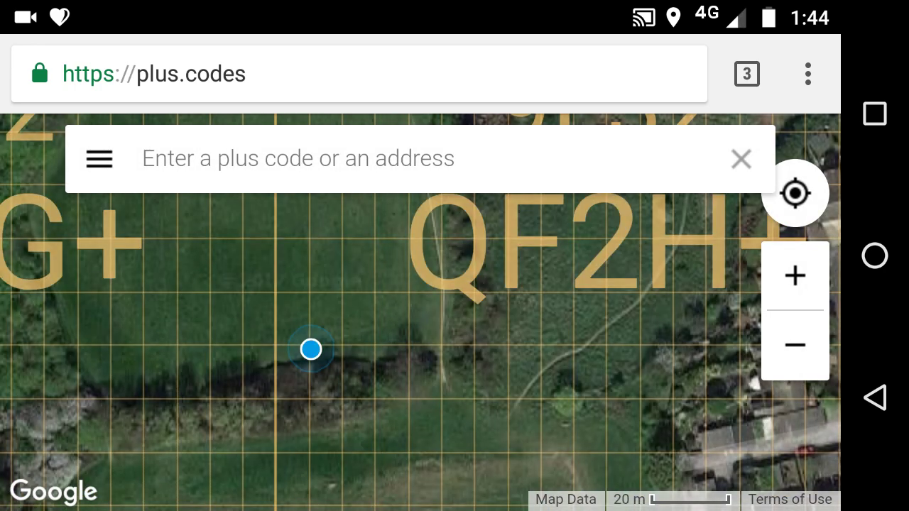
click(795, 275)
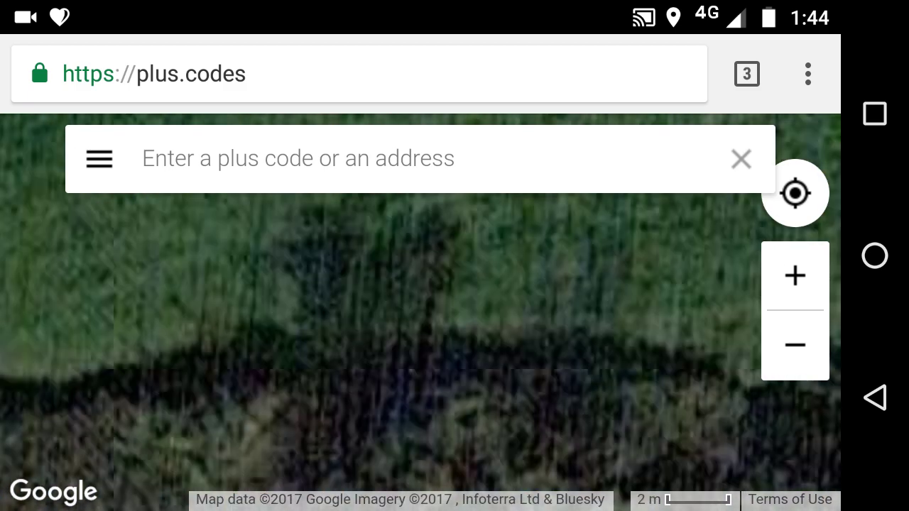
click(800, 193)
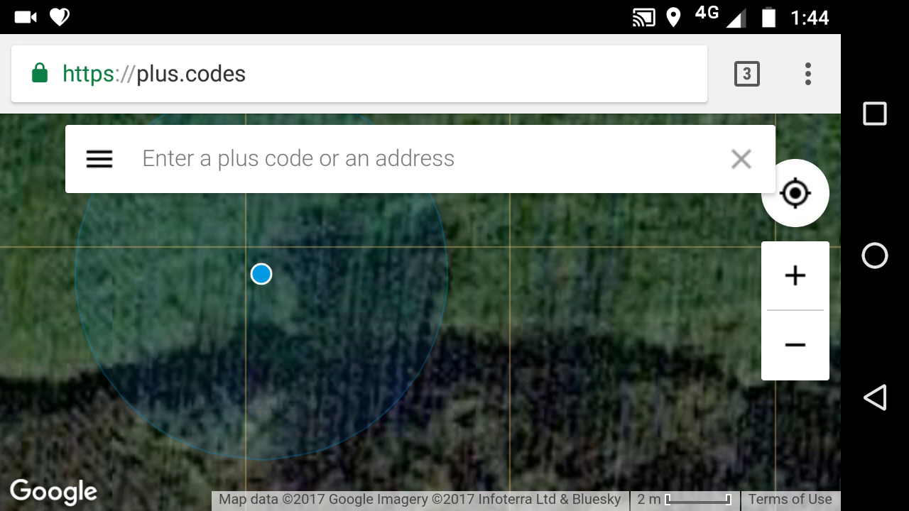